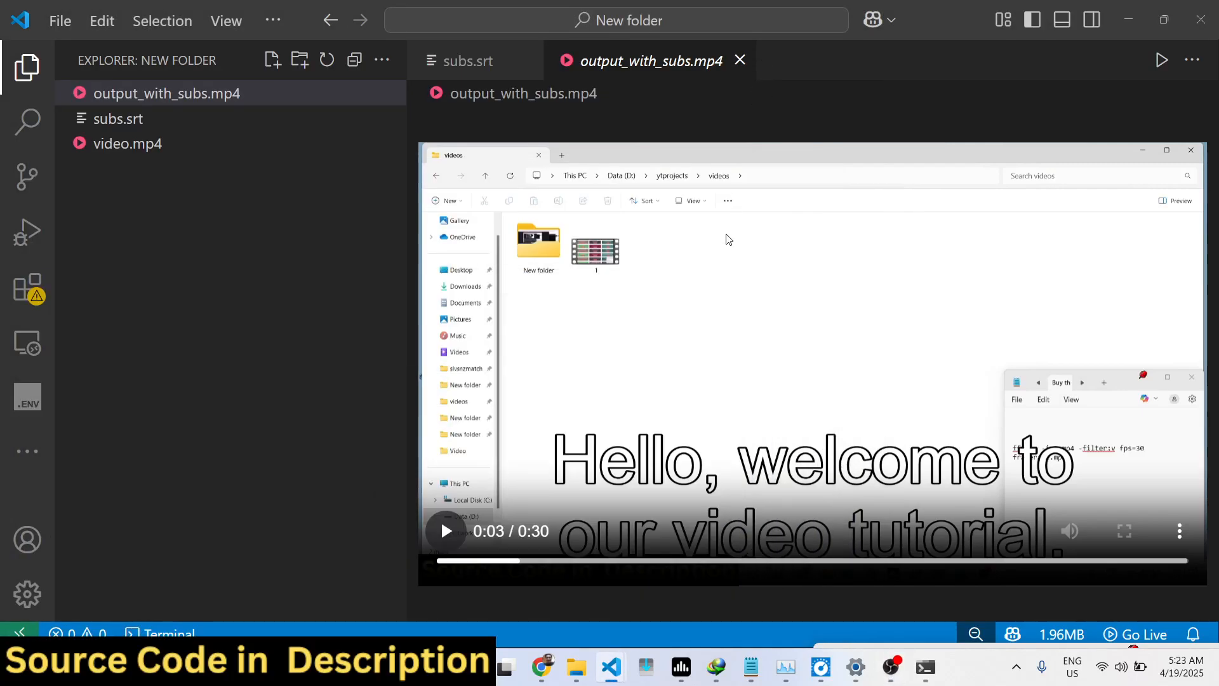
mouse_move(711, 281)
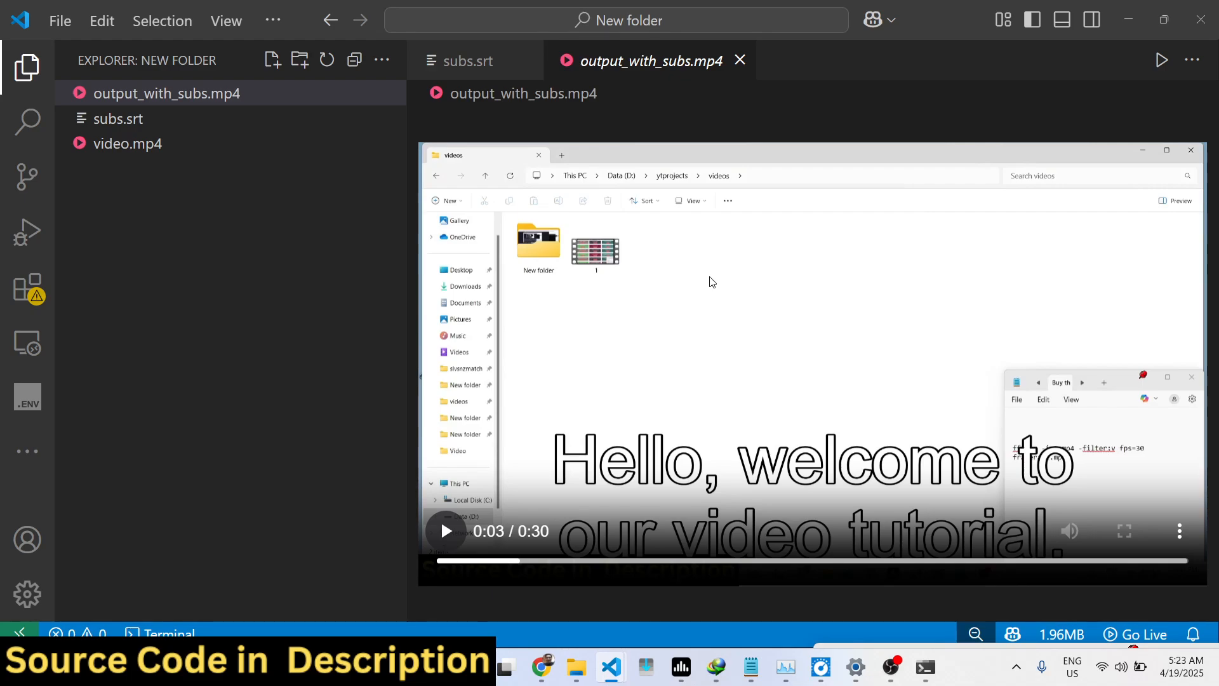
mouse_move(406, 52)
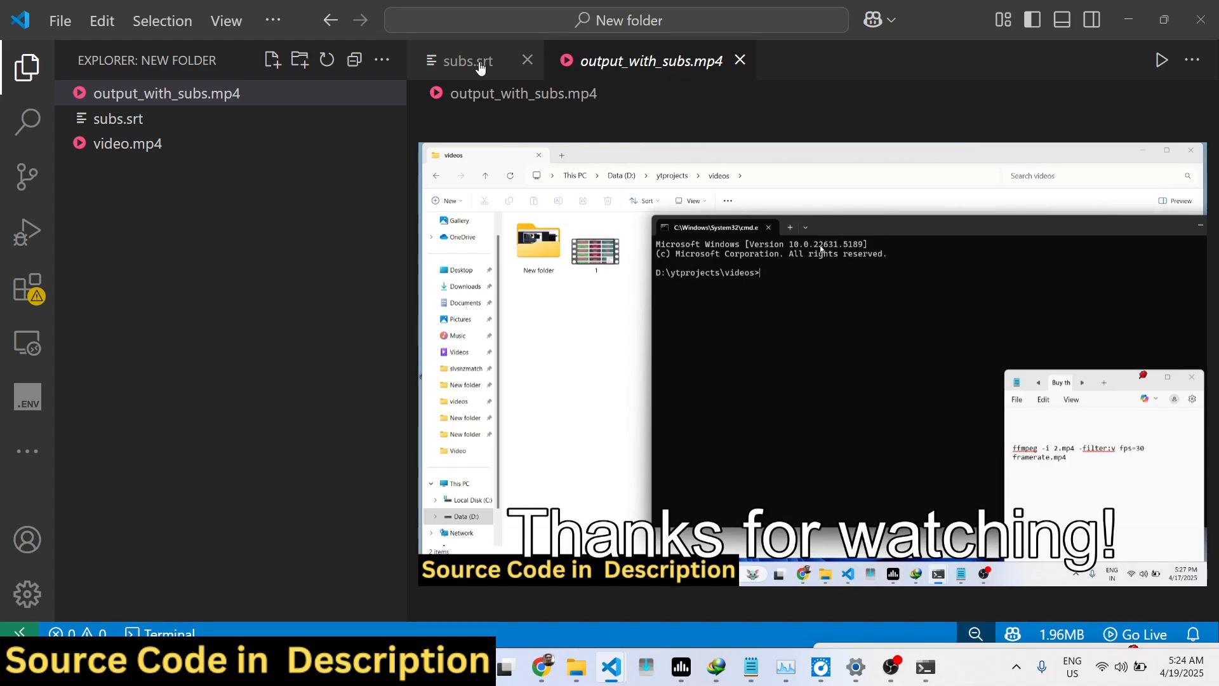
Show subs.srt with its three captions timed between one and thirteen seconds
left_click(467, 60)
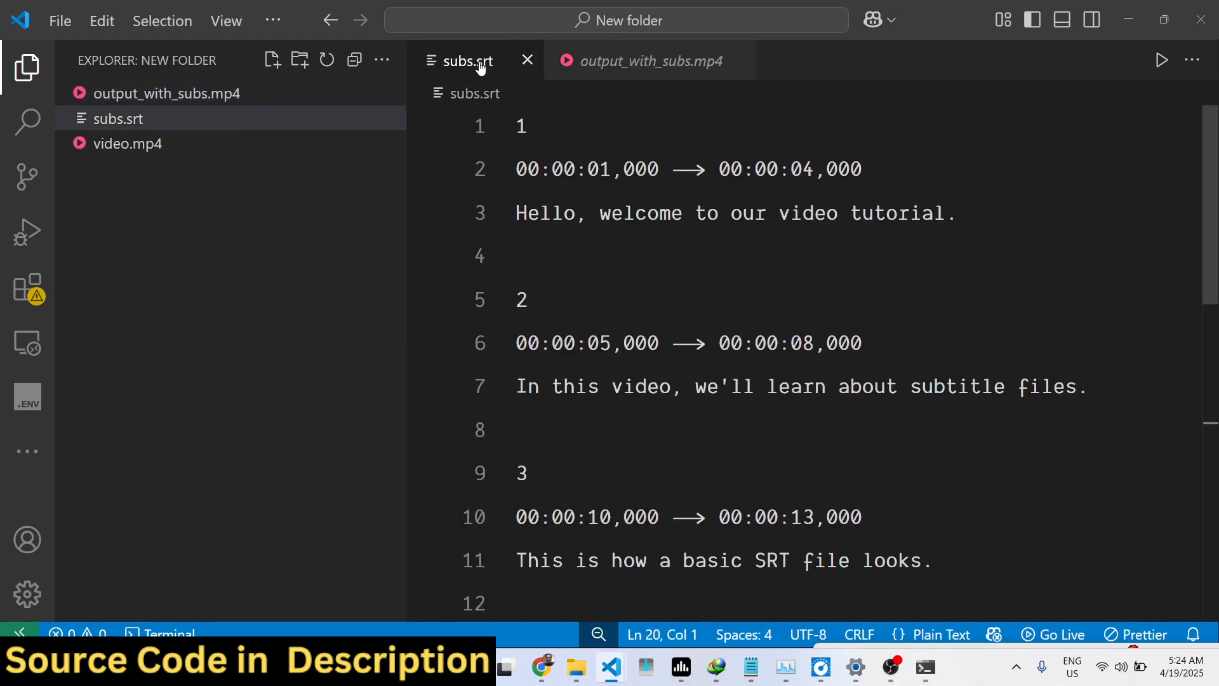
mouse_move(129, 145)
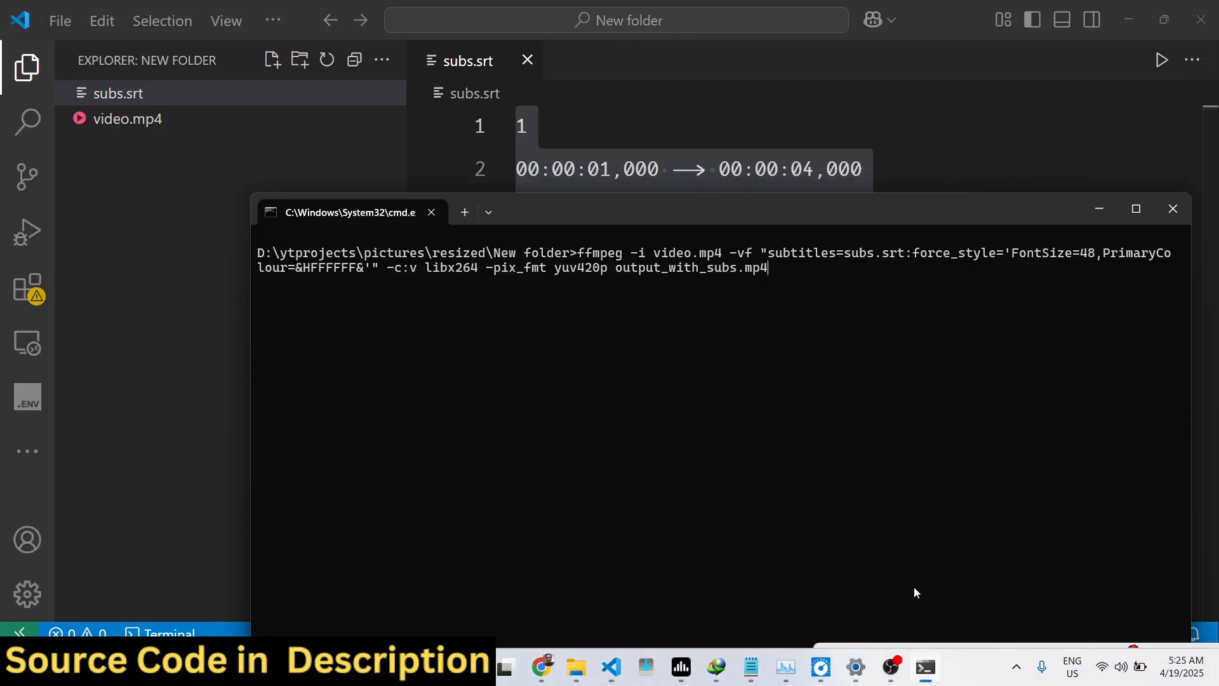
Highlight parts of the ffmpeg command burning subs.srt into video.mp4 as white size-48 captions
left_click_drag(350, 212, 88, 158)
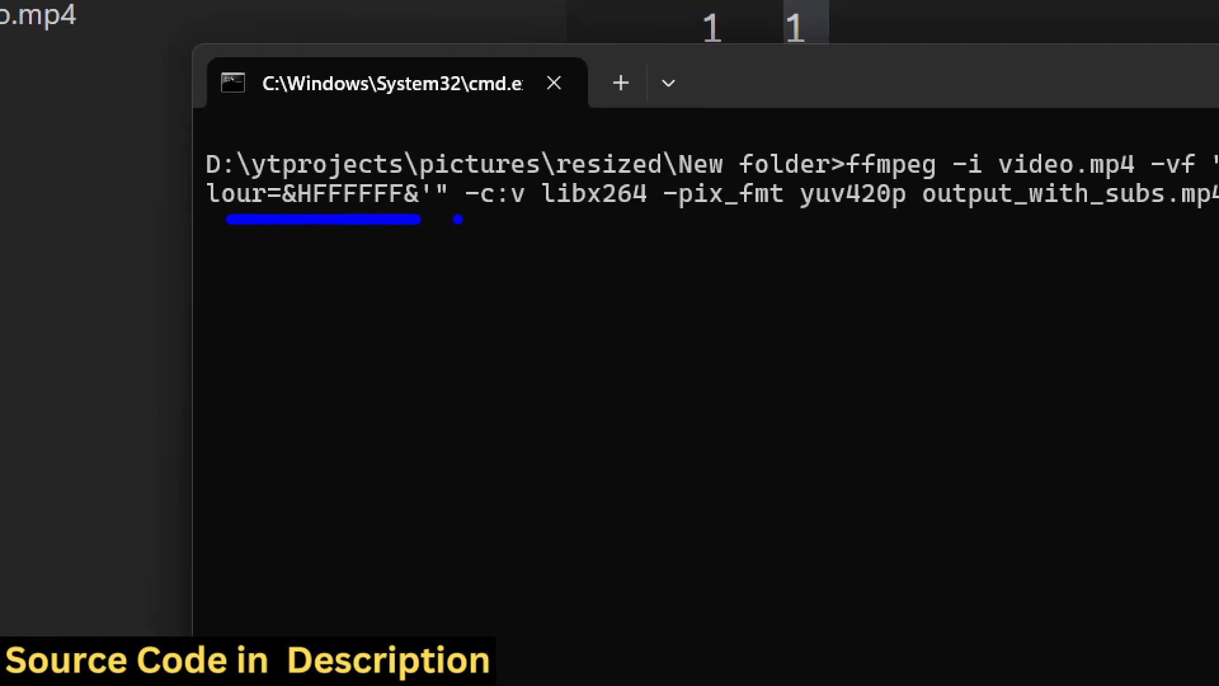
left_click_drag(460, 230, 633, 229)
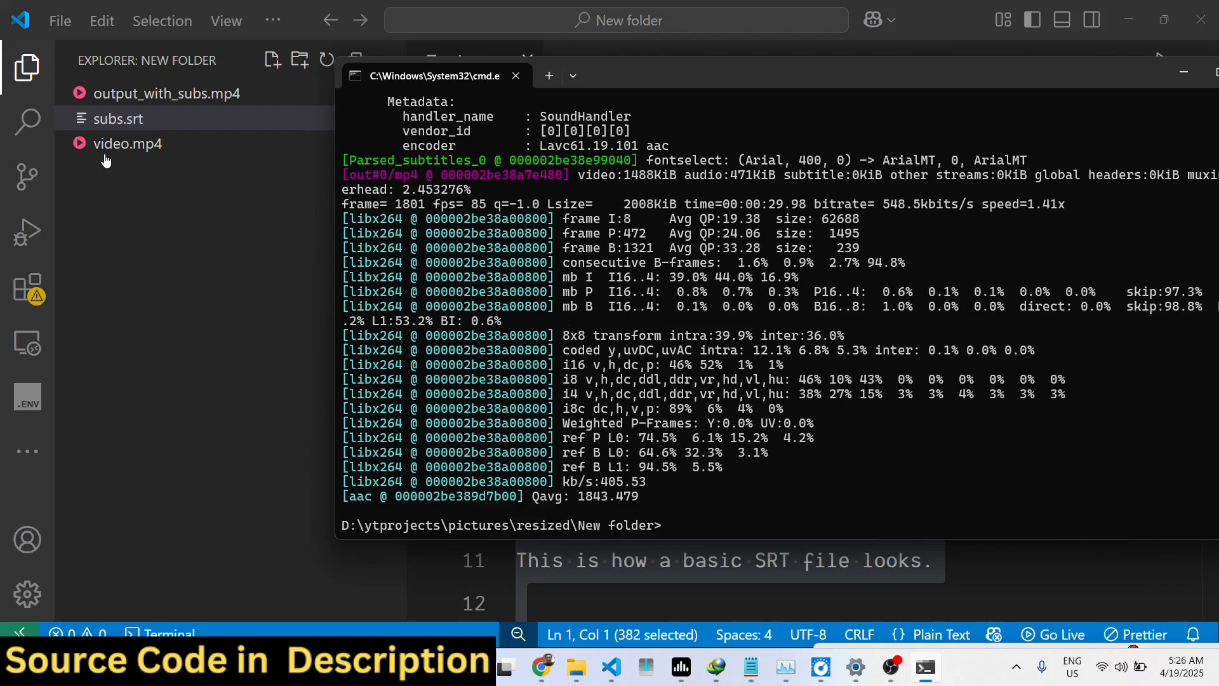
Preview the new output_with_subs.mp4, then return to the project folder in File Explorer
double_click(168, 94)
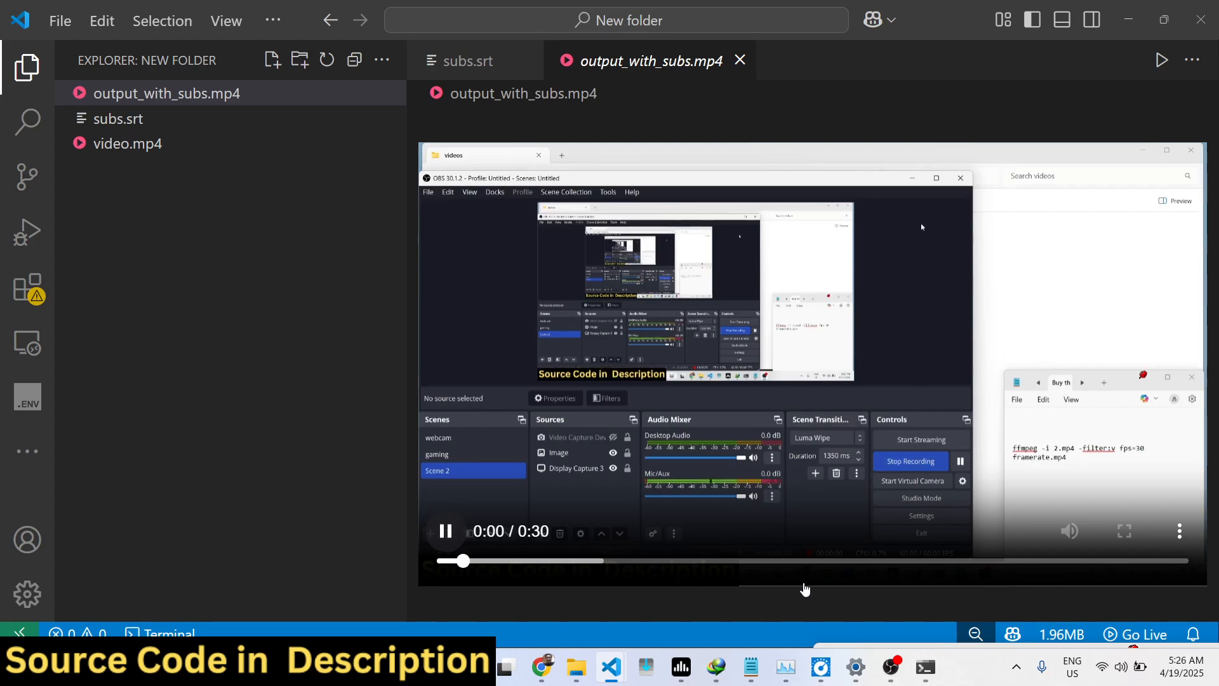
left_click(444, 531)
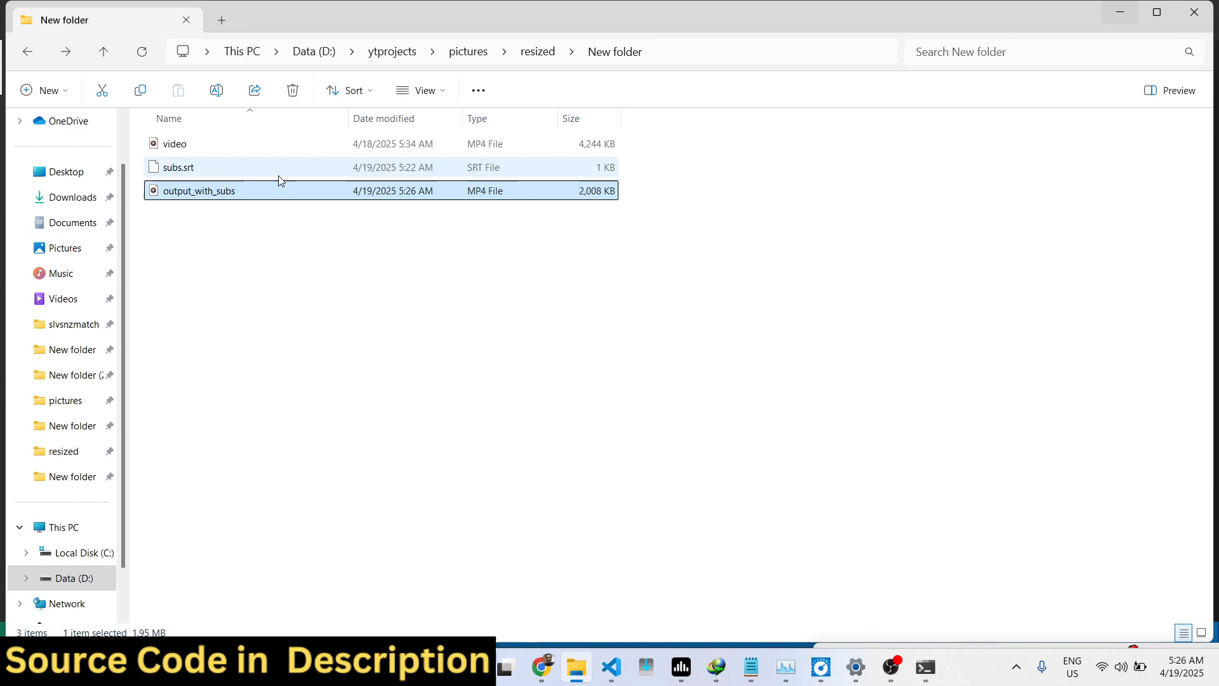
Play output_with_subs.mp4 in Media Player to confirm the large white captions, then close it
double_click(199, 190)
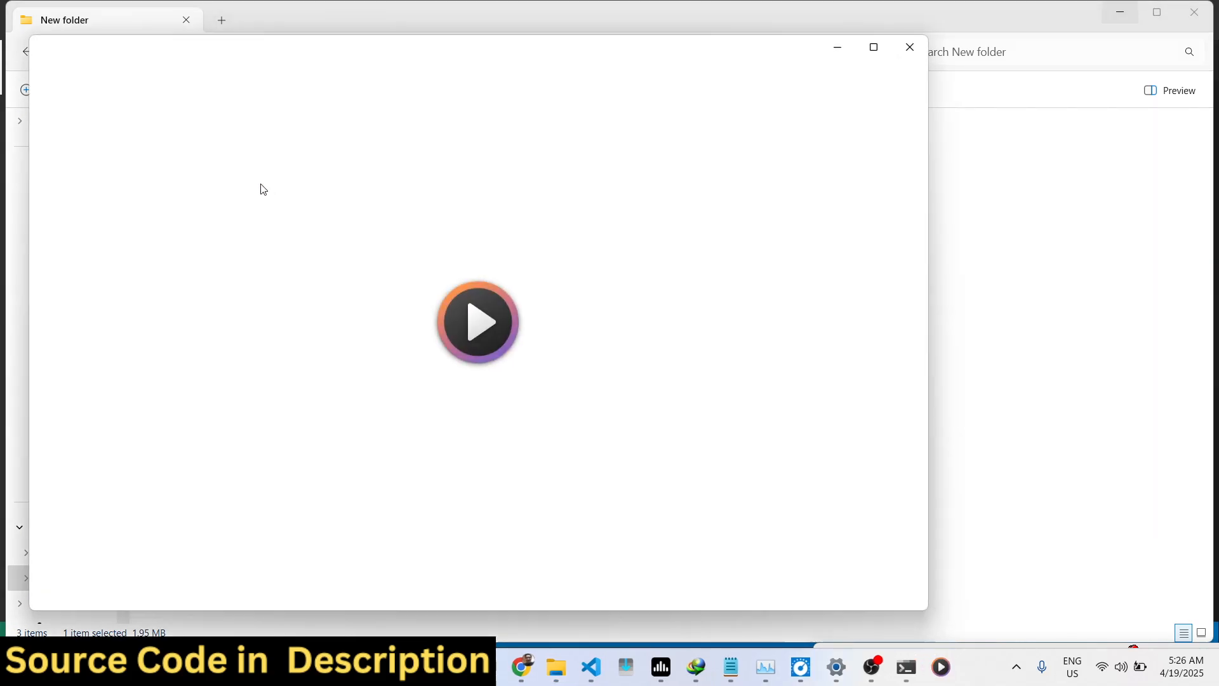
left_click(479, 323)
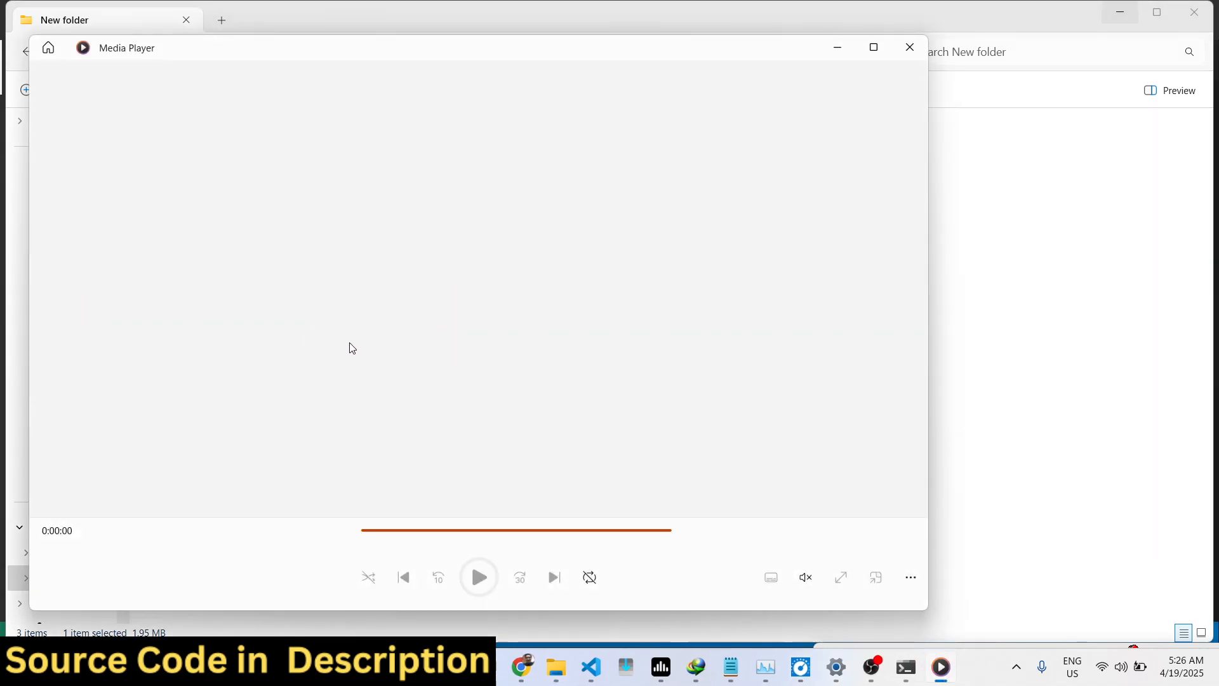
left_click(479, 577)
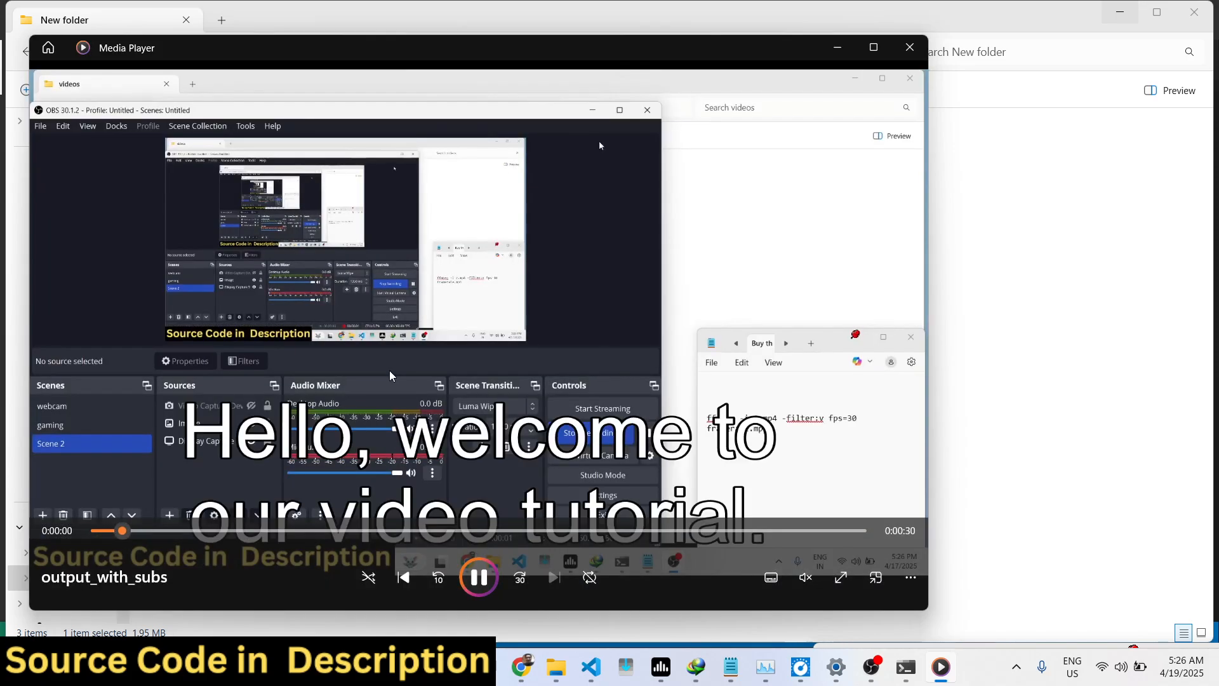
left_click(646, 109)
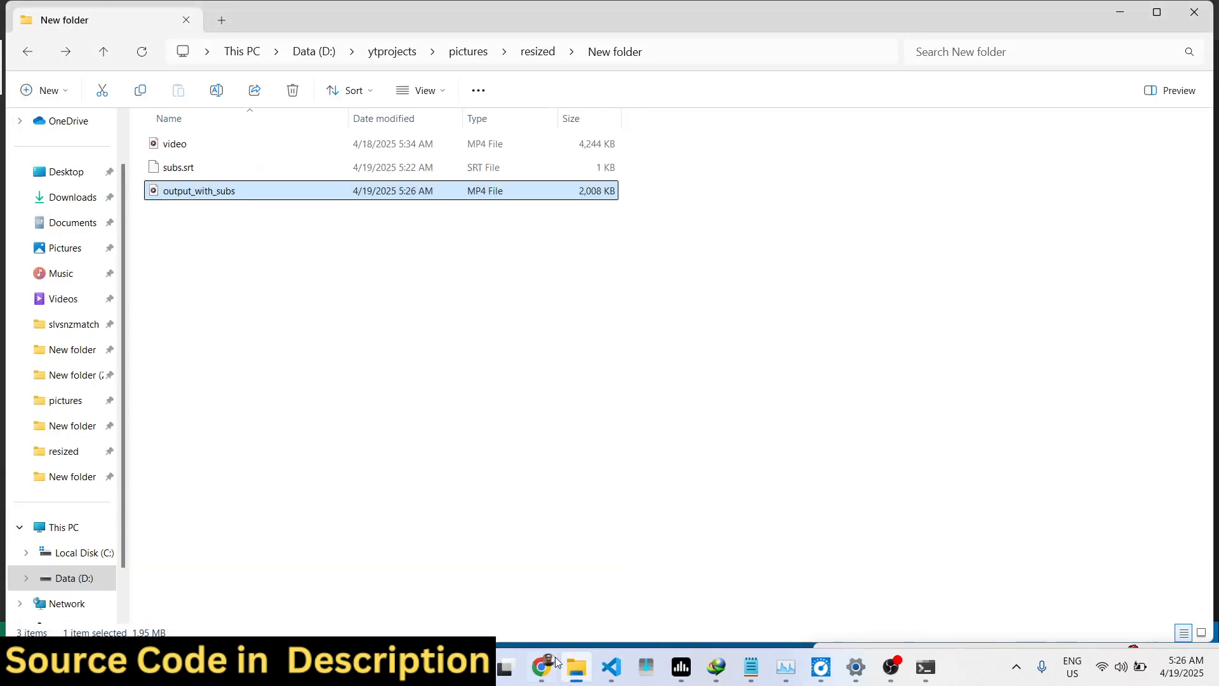
Bring Chrome forward on the freemediatools.com tab and browse its grid of conversion tools
left_click(540, 667)
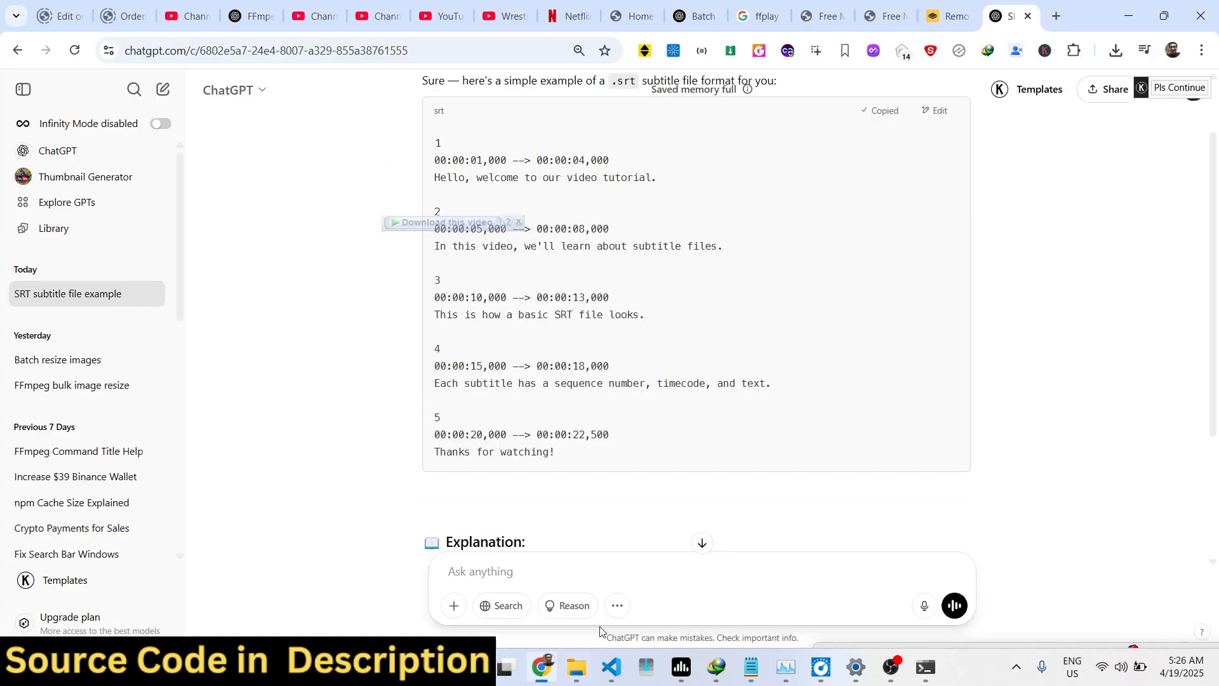
left_click(884, 17)
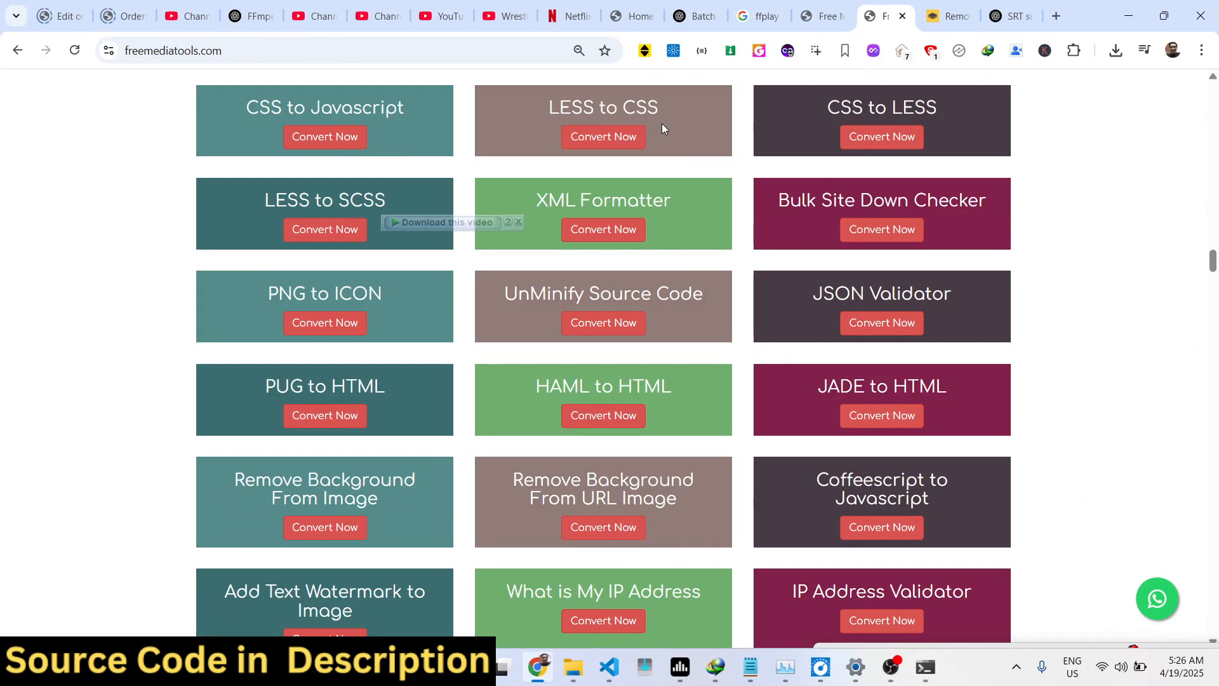
scroll("down", 3)
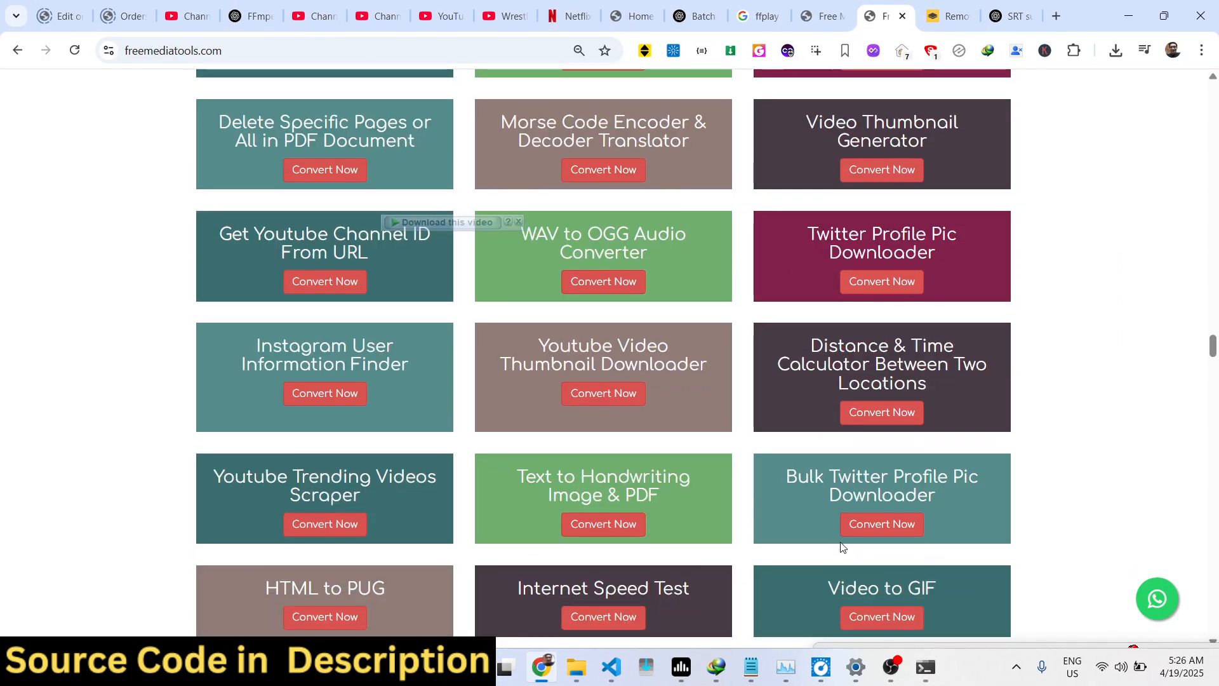